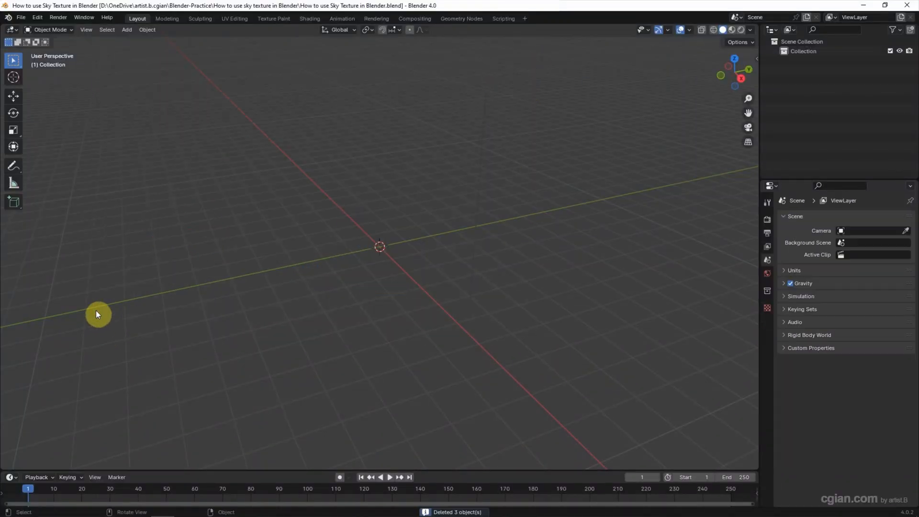
{"action": "mouse_move", "coordinate": [126, 29]}
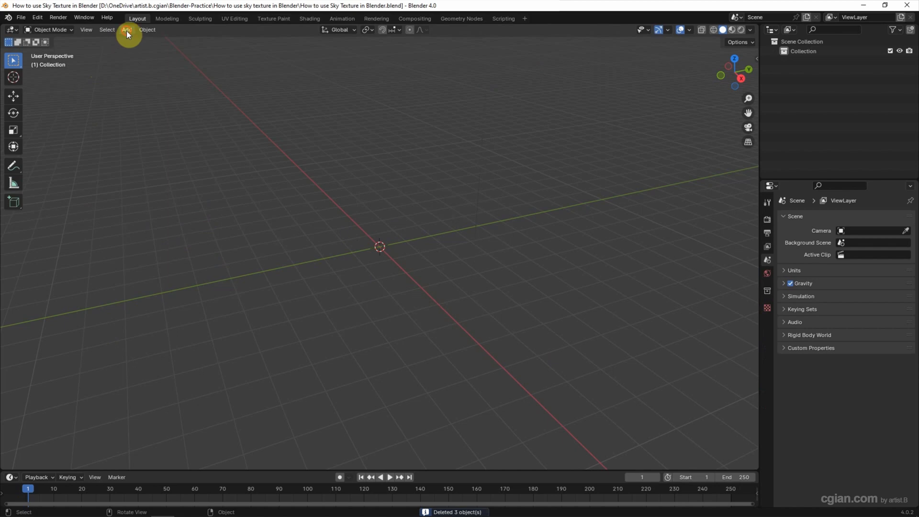
Step: Add a Suzanne monkey head at Z 0.5 m, rotated -36° around X
{"action": "left_click", "coordinate": [126, 29]}
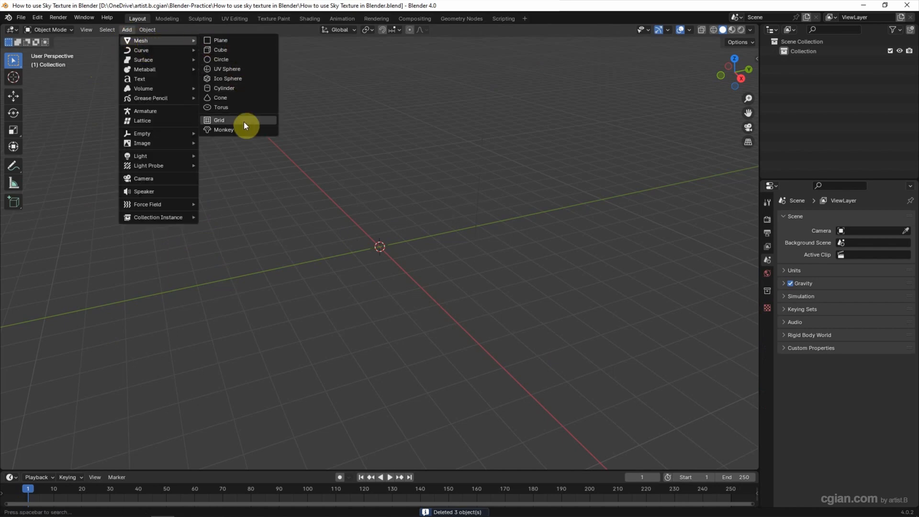
{"action": "left_click", "coordinate": [224, 130]}
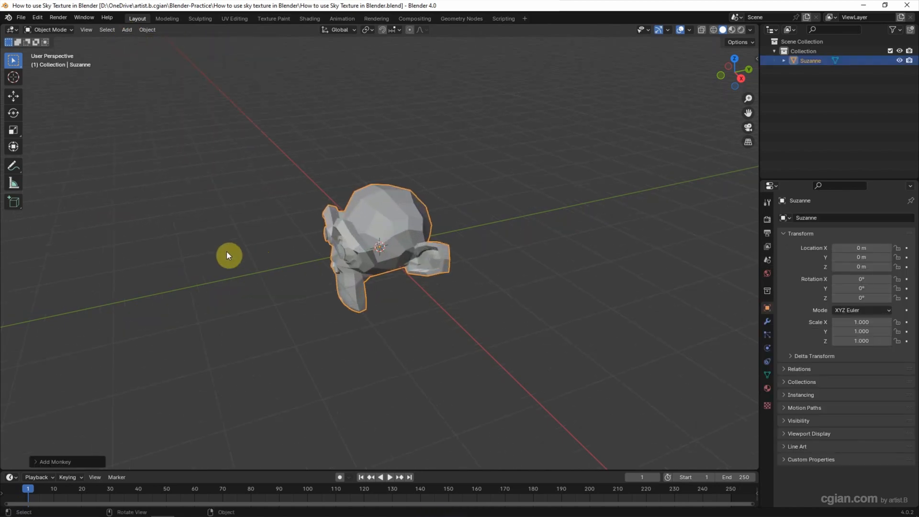
{"action": "left_click", "coordinate": [55, 461]}
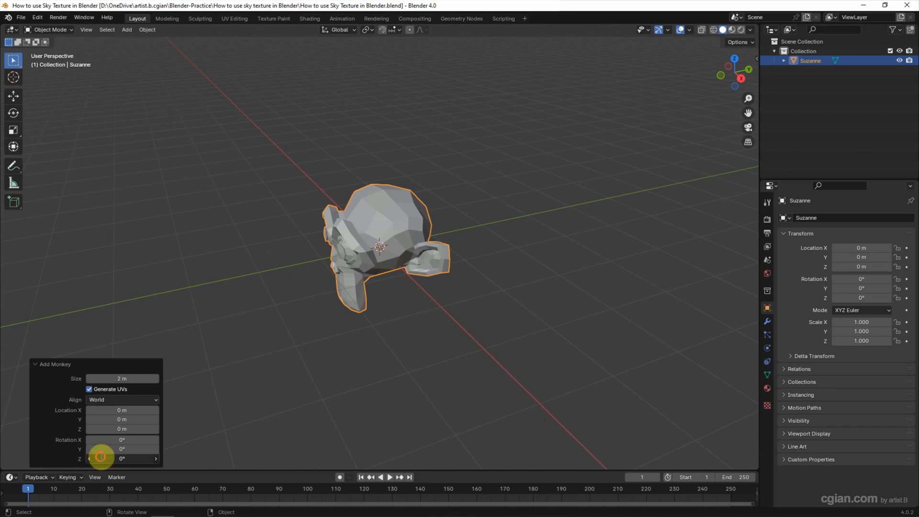
{"action": "left_click", "coordinate": [122, 440]}
{"action": "type", "text": "-36"}
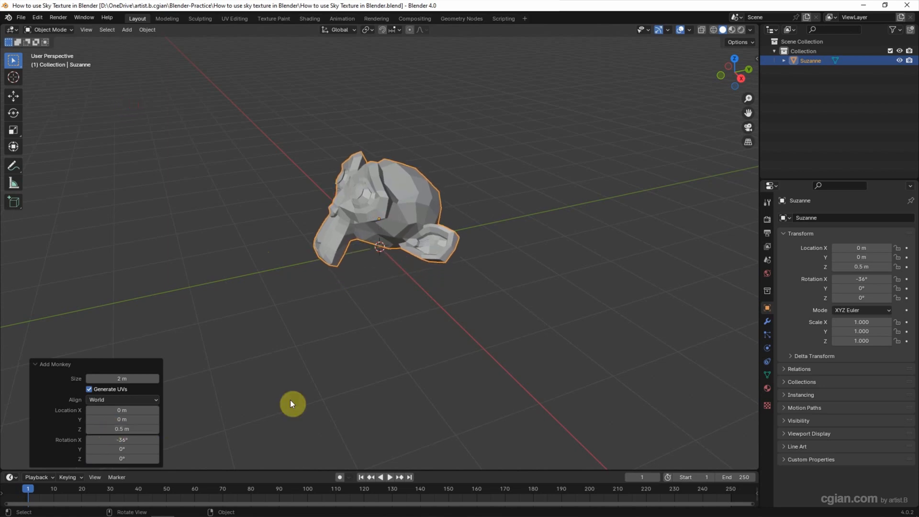
Step: Shade Suzanne smooth and add a Subdivision Surface modifier (viewport 1, render 2)
{"action": "left_click", "coordinate": [147, 29]}
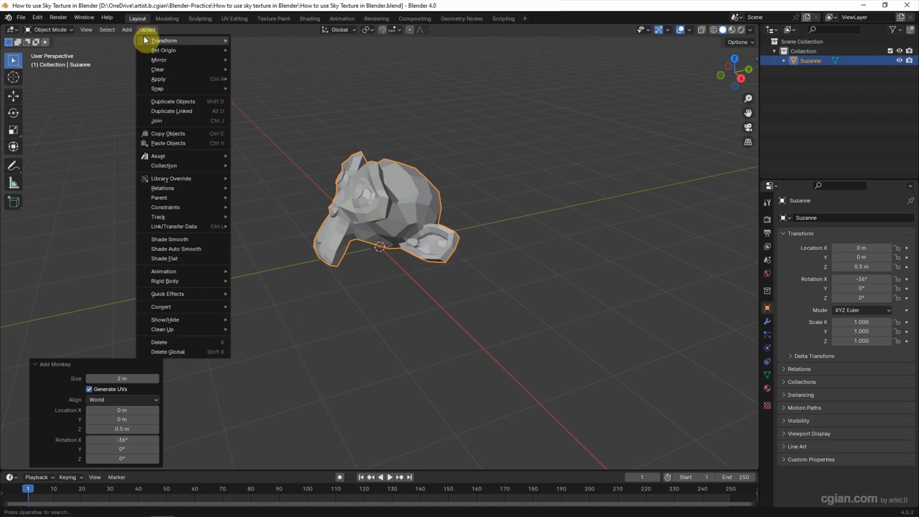
{"action": "left_click", "coordinate": [170, 239]}
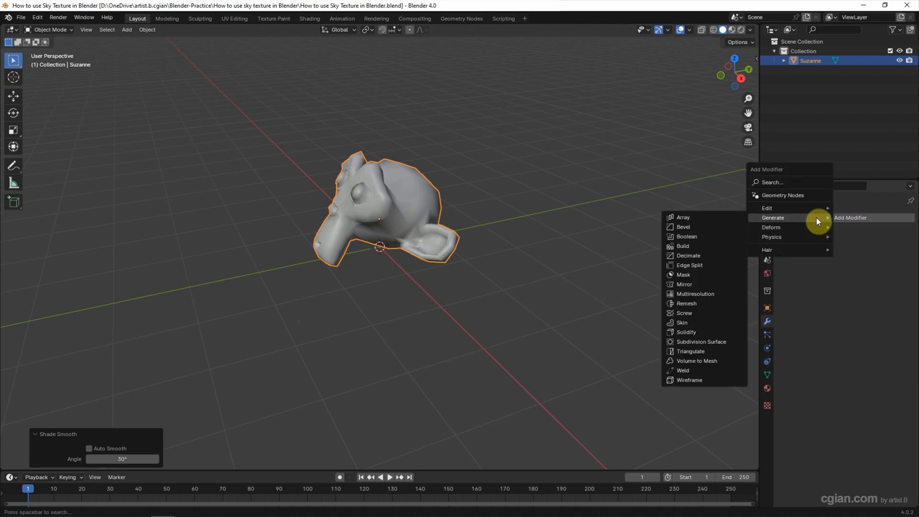
{"action": "mouse_move", "coordinate": [695, 342]}
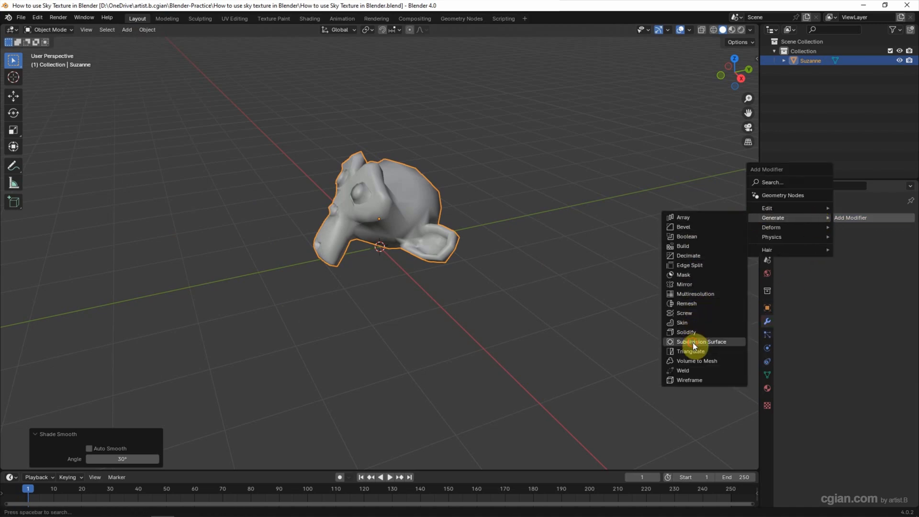
{"action": "left_click", "coordinate": [701, 342]}
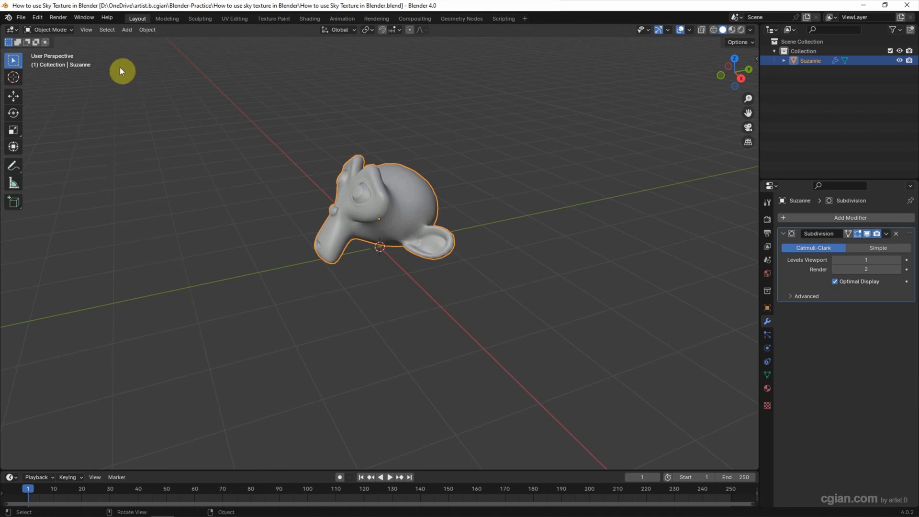
Step: Add a ground plane at Z -0.01 m and scale it up about 2.139×
{"action": "left_click", "coordinate": [126, 29]}
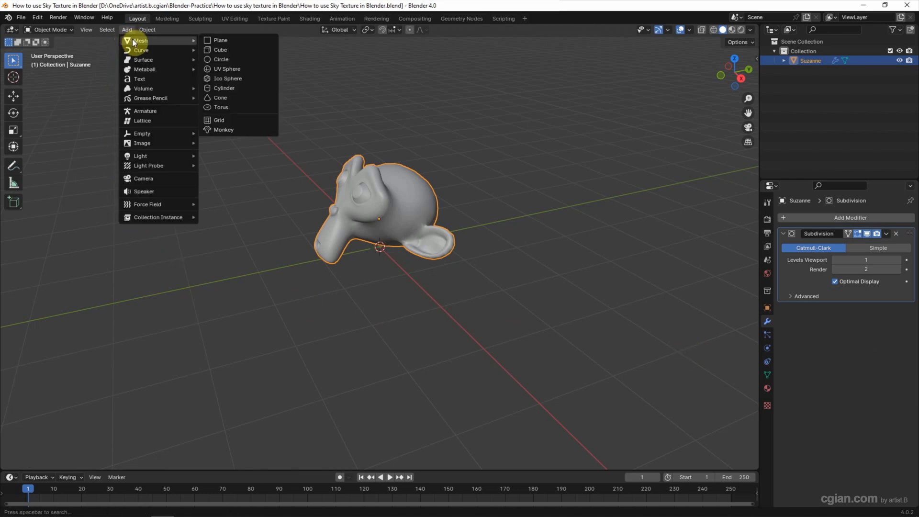
{"action": "left_click", "coordinate": [221, 40]}
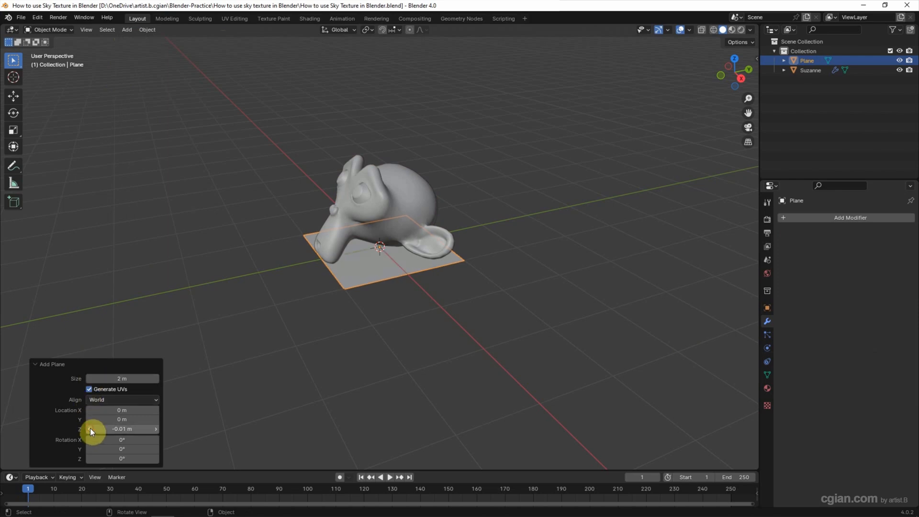
{"action": "mouse_move", "coordinate": [319, 311]}
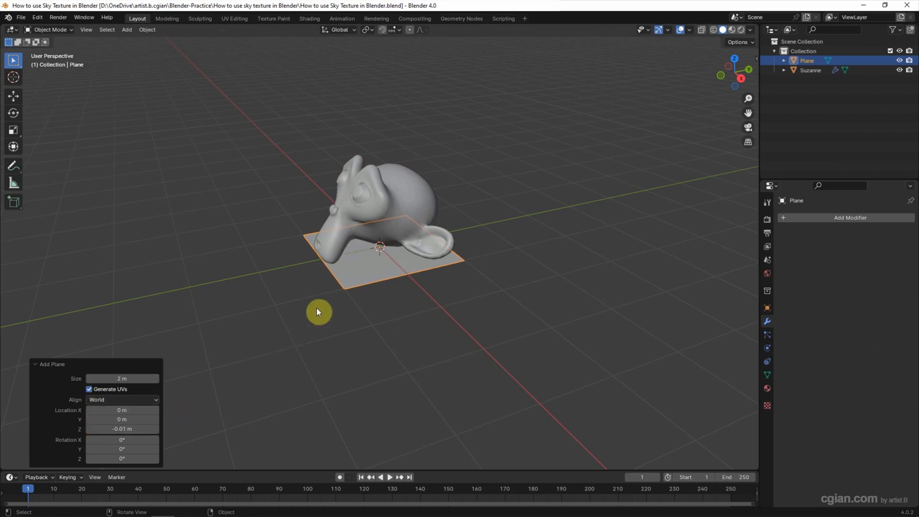
{"action": "key", "text": "s"}
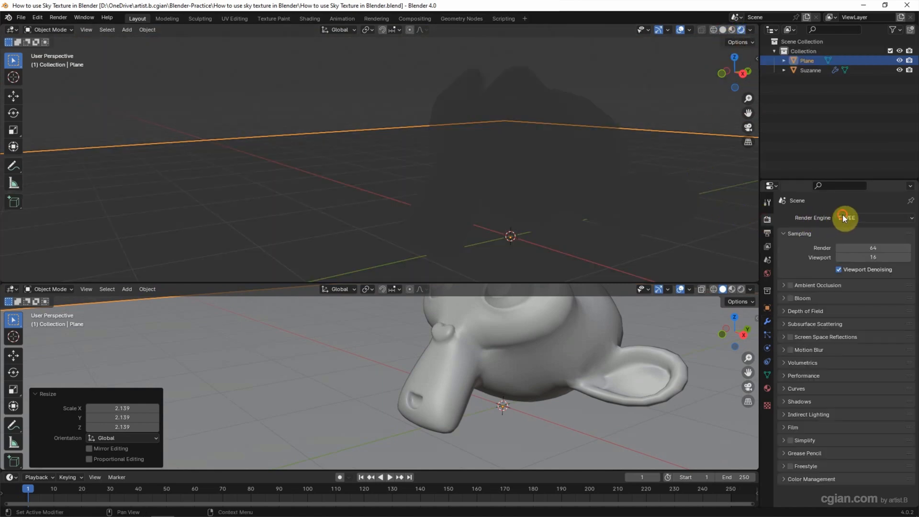
Step: Switch the render engine to Cycles and make the lower area a Shader Editor
{"action": "left_click", "coordinate": [873, 217]}
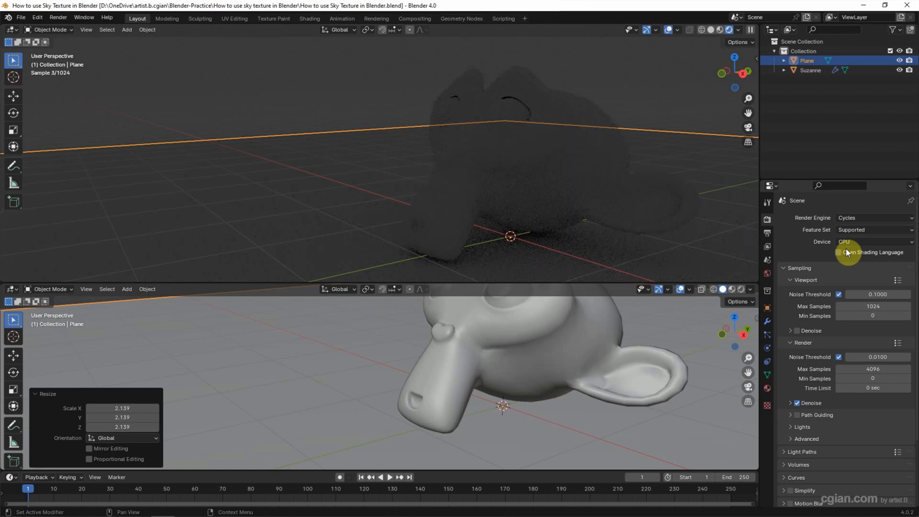
{"action": "left_click", "coordinate": [10, 289]}
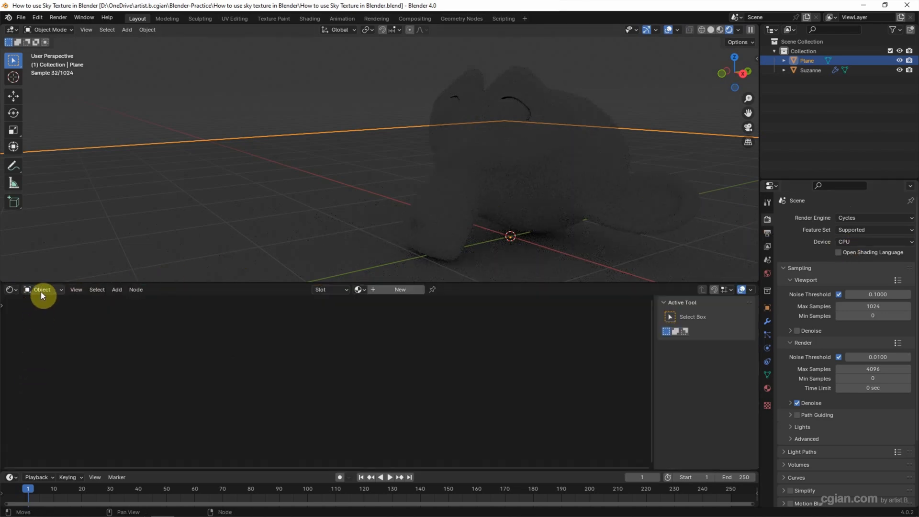
Step: Show the World nodes and add a Sky Texture node driving the Background colour
{"action": "left_click", "coordinate": [42, 289]}
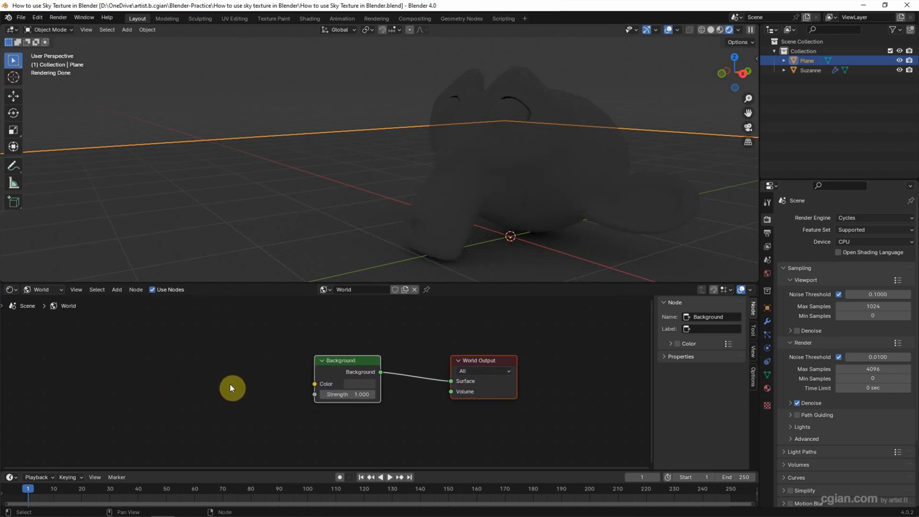
{"action": "left_click", "coordinate": [117, 289]}
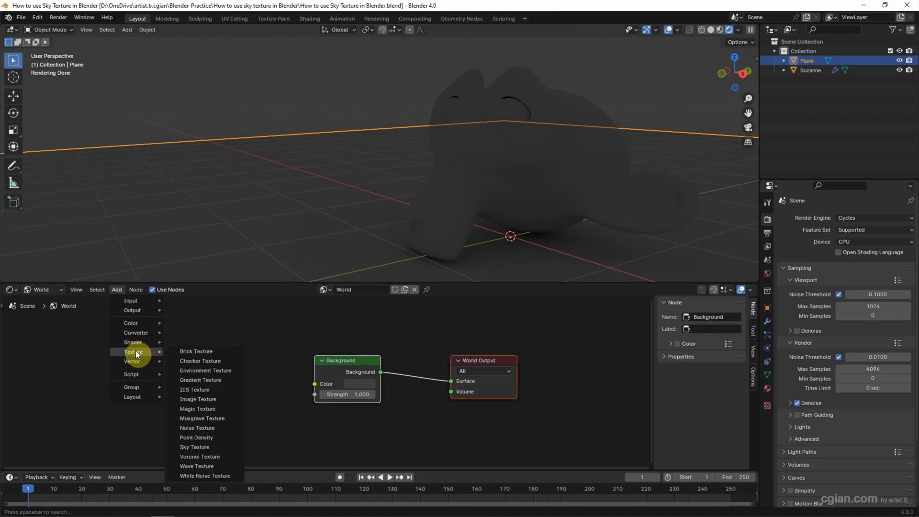
{"action": "mouse_move", "coordinate": [195, 447]}
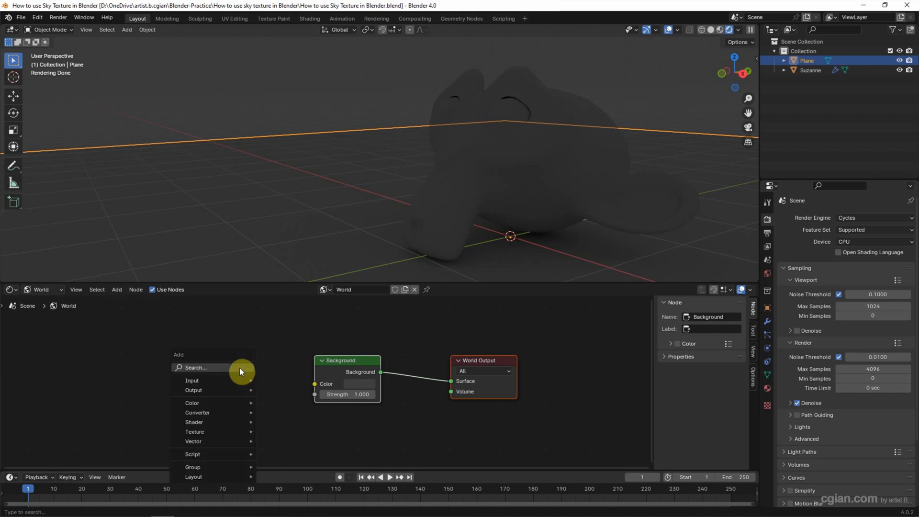
{"action": "type", "text": "sky"}
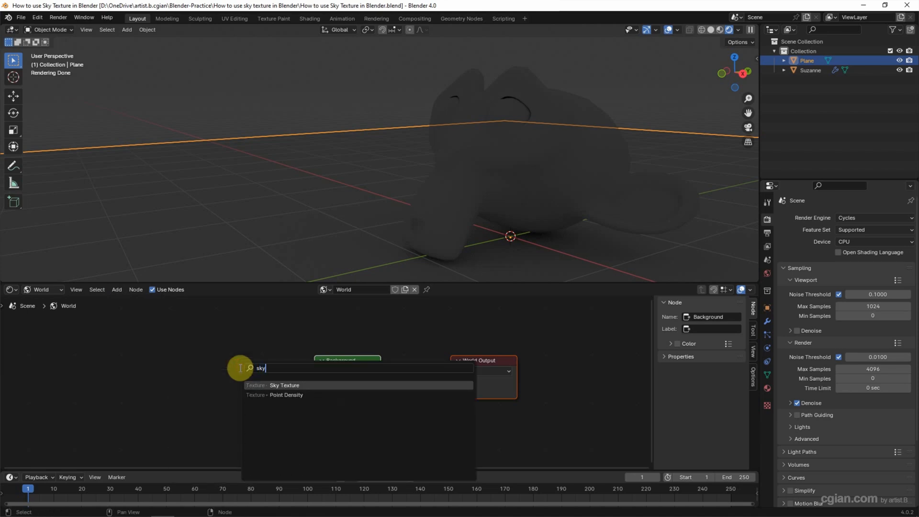
{"action": "left_click", "coordinate": [284, 385]}
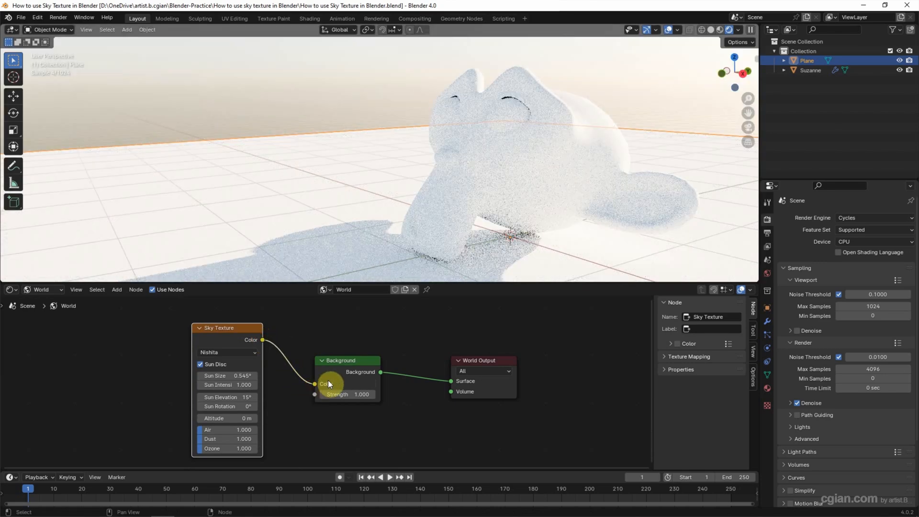
Step: Set Background Strength 0.1; sky sun 5°, elevation 117°, rotation 90°, altitude 5000 m, air 1.462, ozone 10
{"action": "double_click", "coordinate": [347, 394]}
{"action": "type", "text": "0.100"}
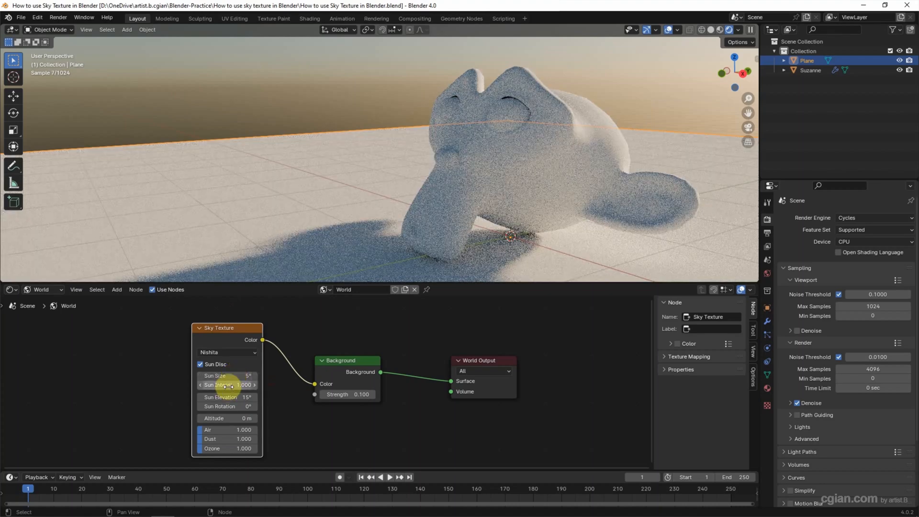
{"action": "mouse_move", "coordinate": [228, 385]}
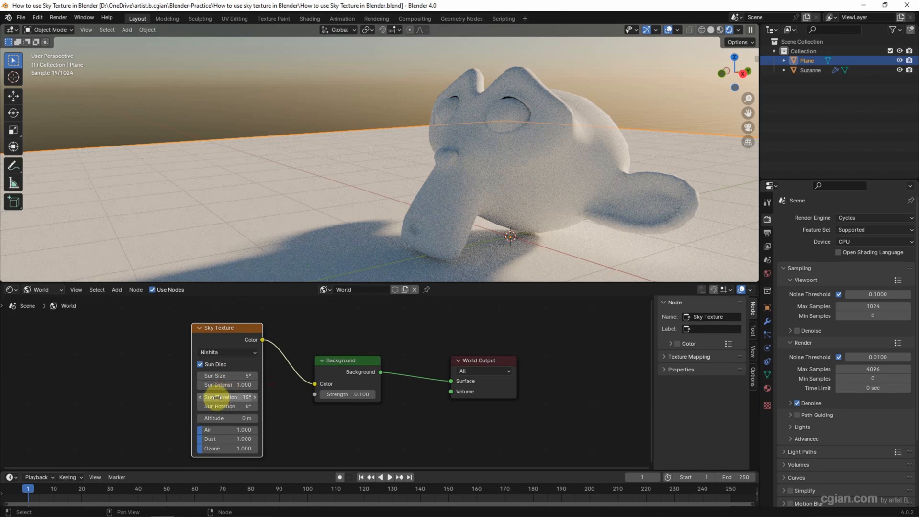
{"action": "mouse_move", "coordinate": [227, 397]}
{"action": "type", "text": "5000"}
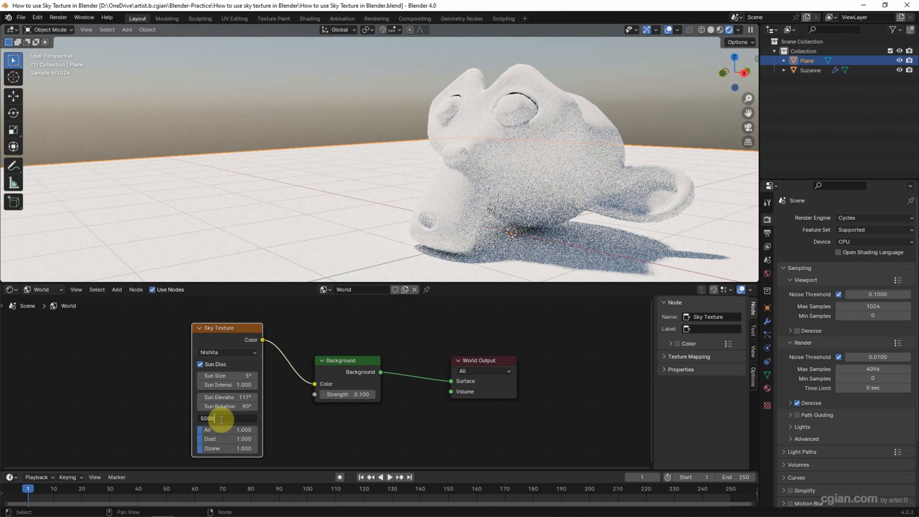
{"action": "key", "text": "Return"}
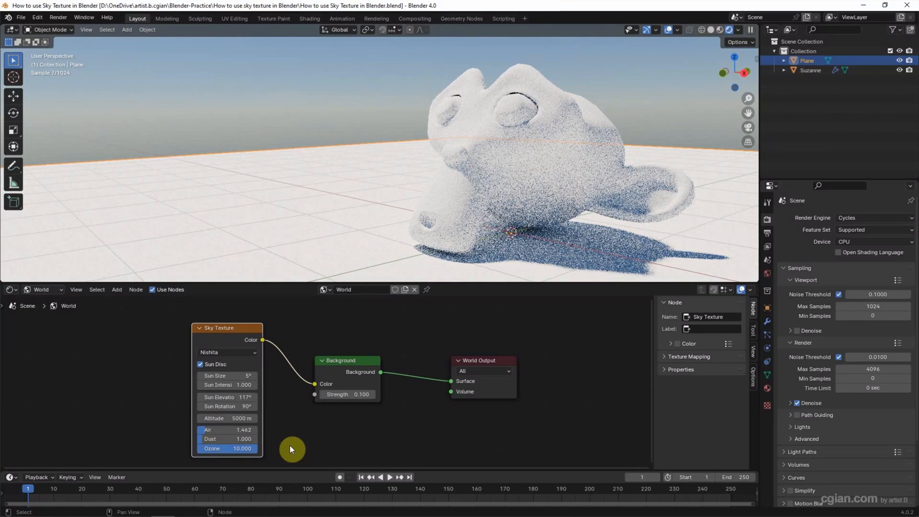
{"action": "mouse_move", "coordinate": [306, 238]}
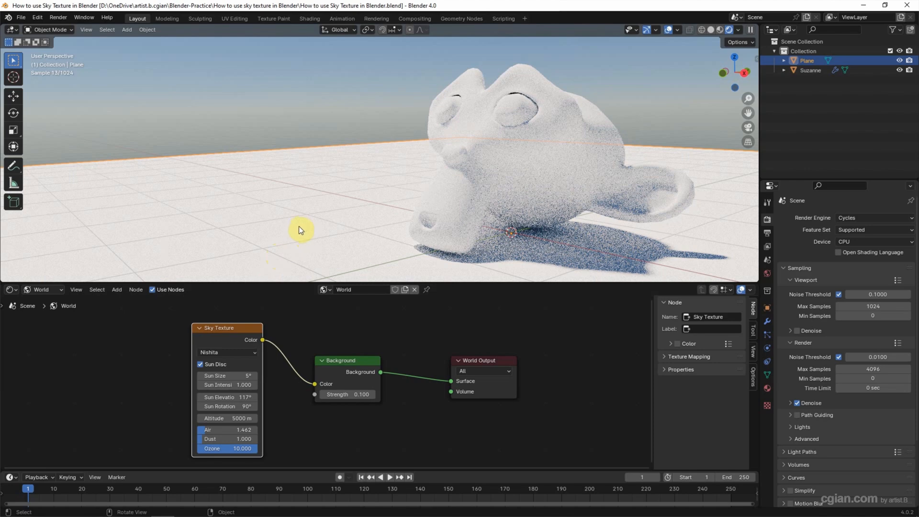
Step: Create Material.002 for the plane and darken its base colour to grey (value 0.219)
{"action": "left_click", "coordinate": [510, 146]}
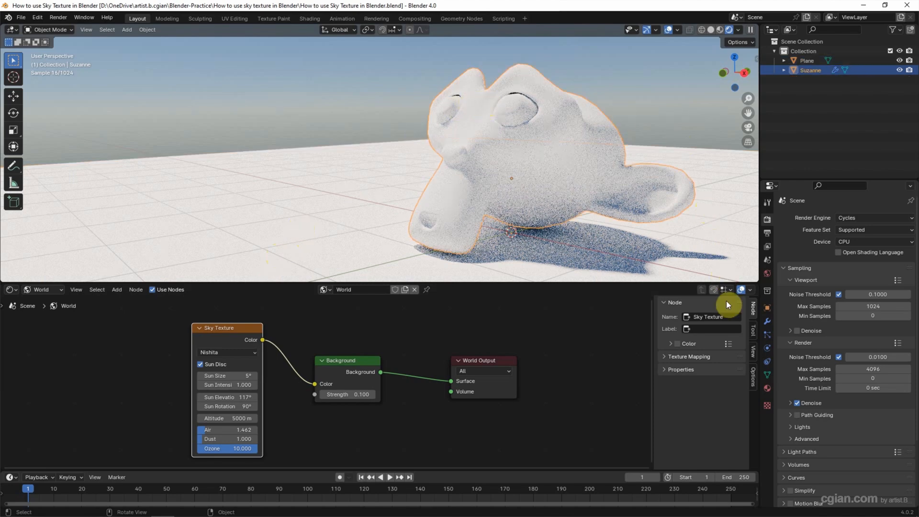
{"action": "left_click", "coordinate": [767, 405]}
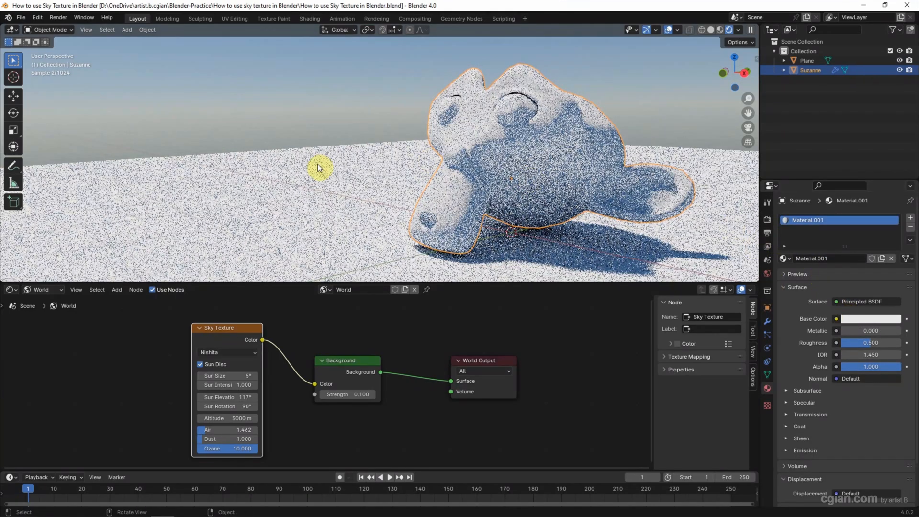
{"action": "left_click", "coordinate": [807, 60]}
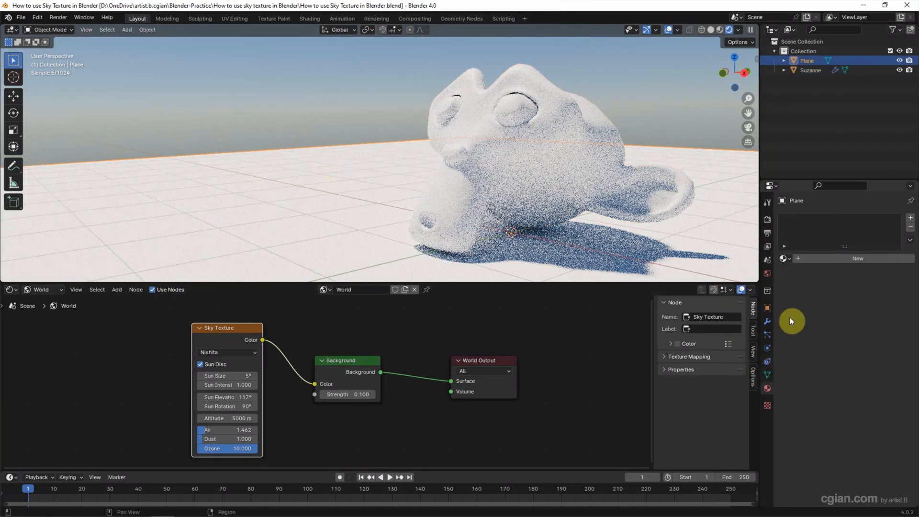
{"action": "left_click", "coordinate": [873, 319]}
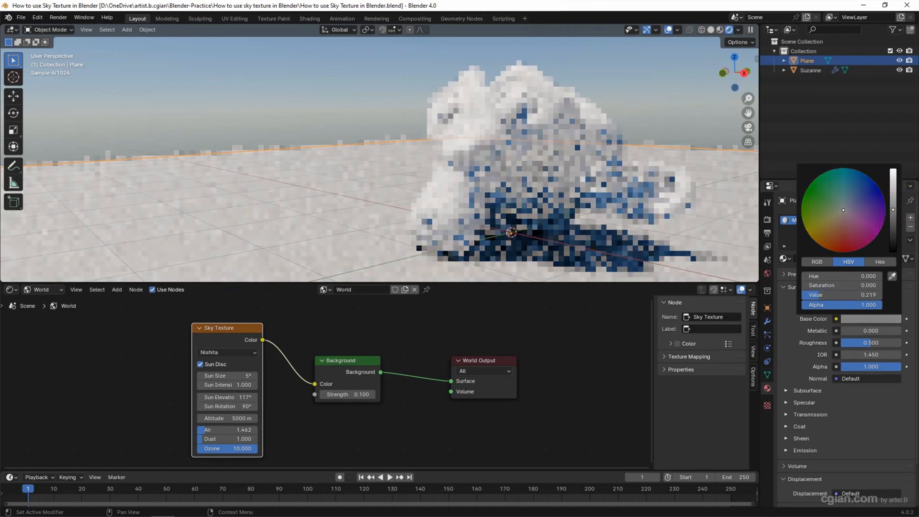
{"action": "left_click", "coordinate": [441, 183]}
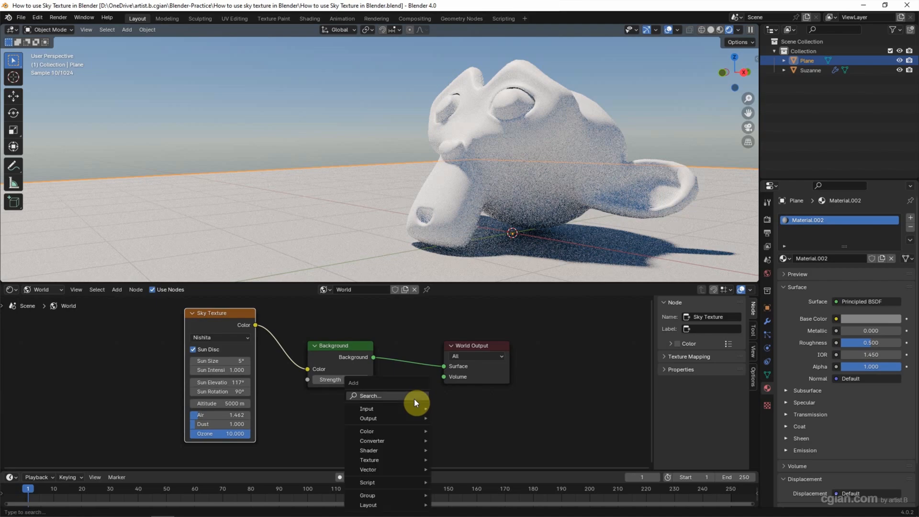
Step: Add an Add Shader, a second Background and a Musgrave Texture node to the world
{"action": "type", "text": "add"}
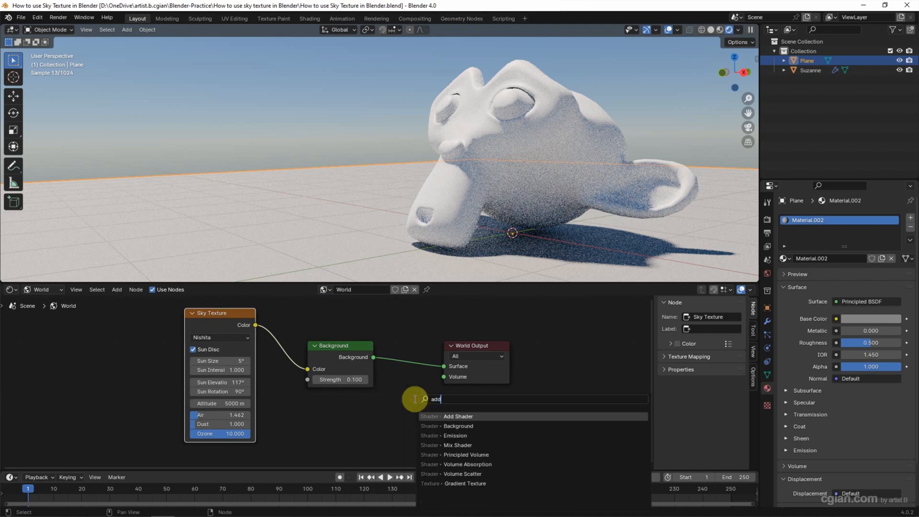
{"action": "left_click", "coordinate": [458, 416]}
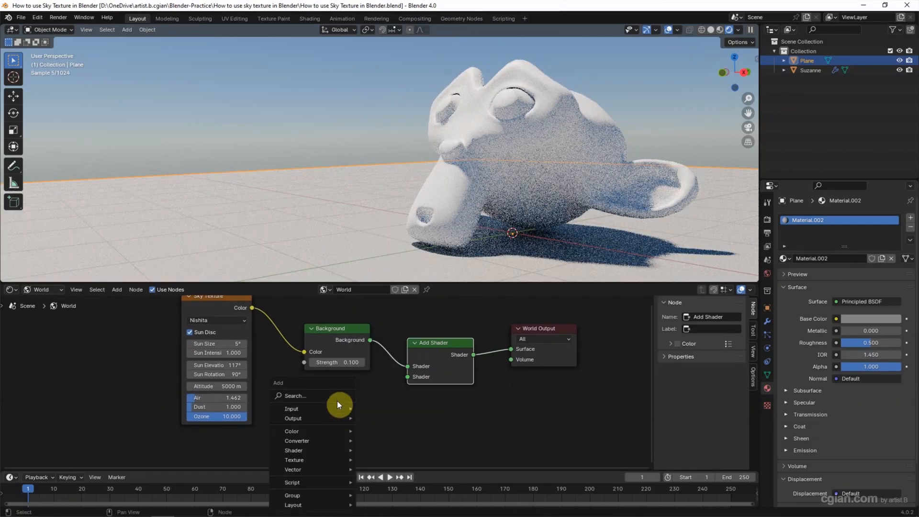
{"action": "type", "text": "b"}
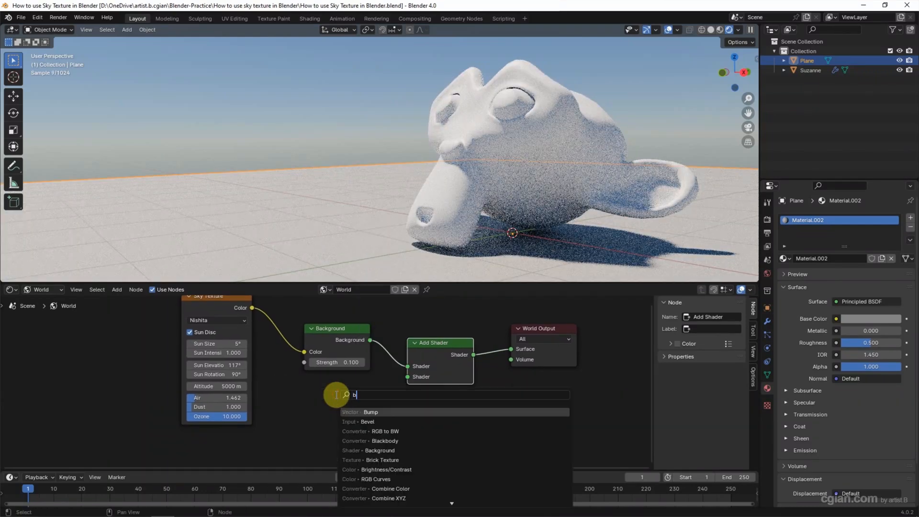
{"action": "left_click", "coordinate": [380, 451]}
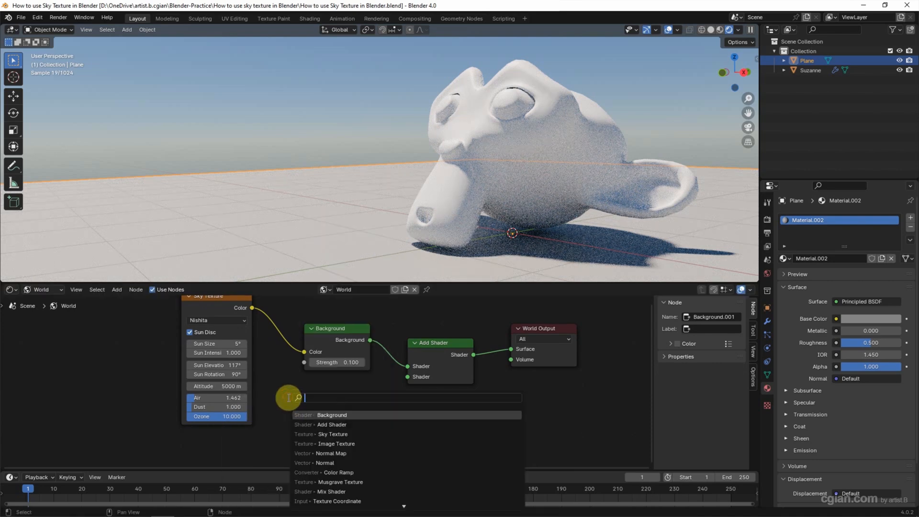
{"action": "left_click", "coordinate": [338, 482]}
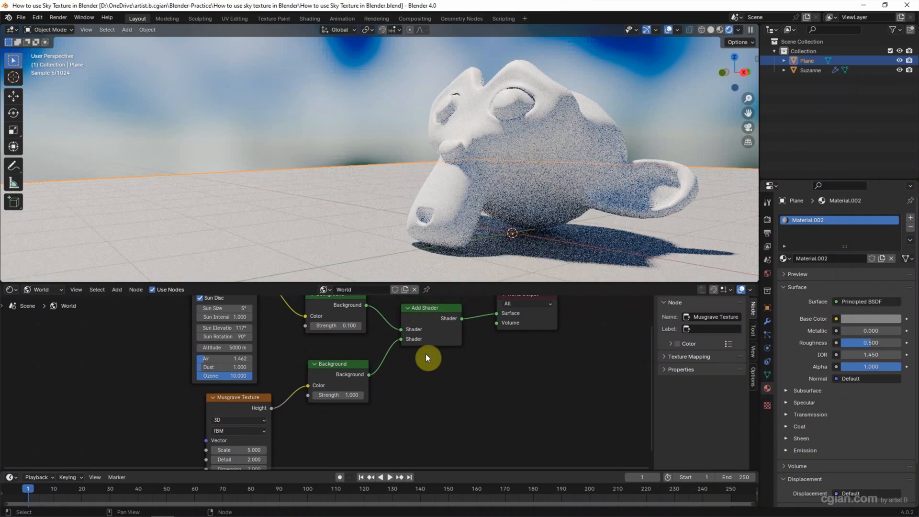
{"action": "mouse_move", "coordinate": [256, 219]}
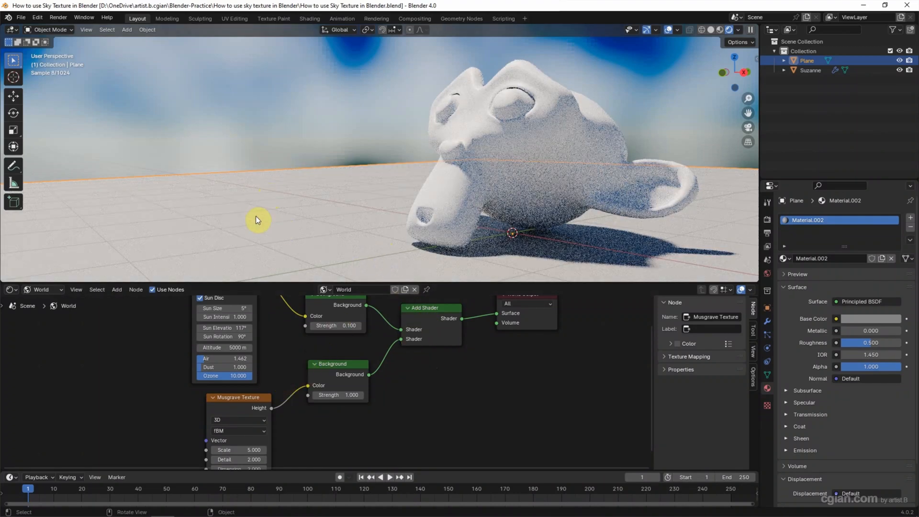
{"action": "mouse_move", "coordinate": [773, 75]}
{"action": "type", "text": "c"}
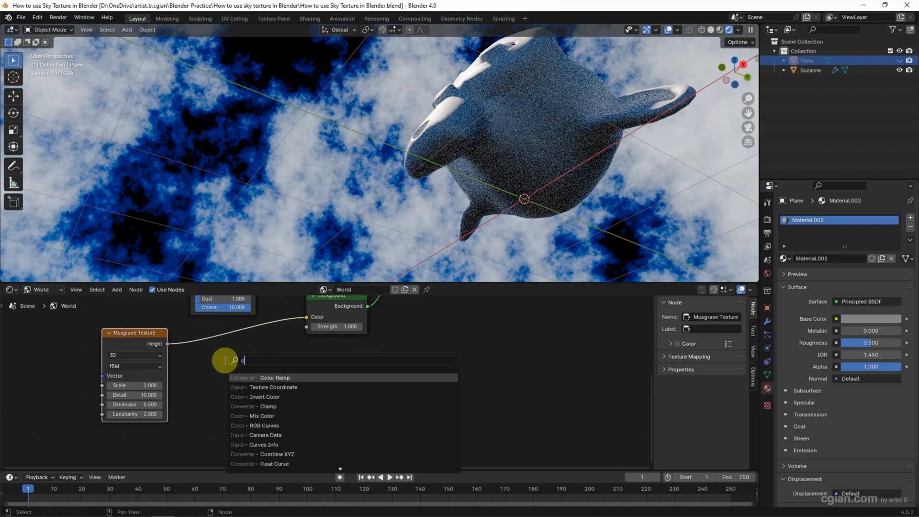
Step: Place an unconnected Color Ramp node in the World node editor
{"action": "left_click", "coordinate": [274, 378]}
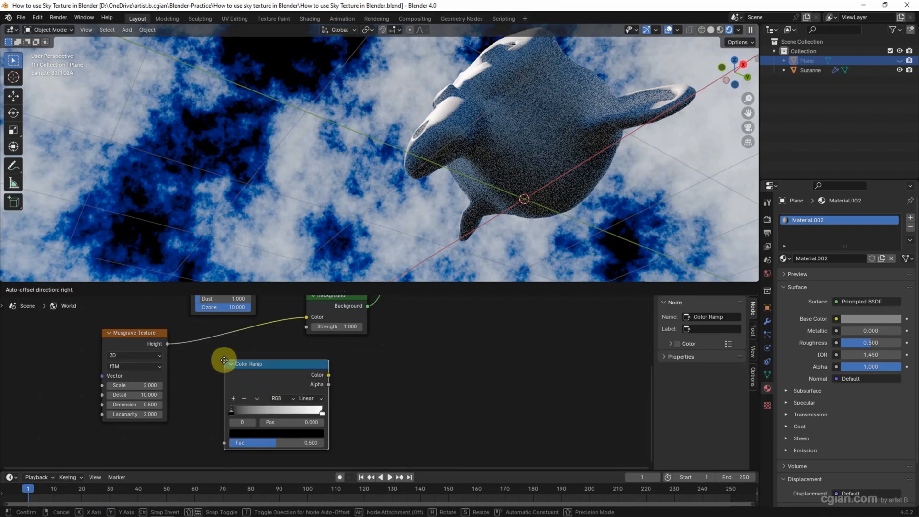